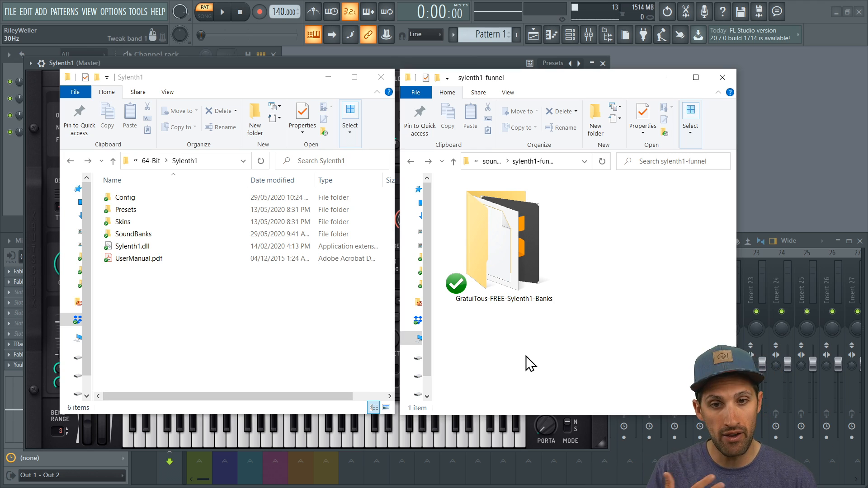
- Open the GratuiTous-FREE-Sylenth1-Banks folder to list its bank zips and install instructions
double_click(495, 243)
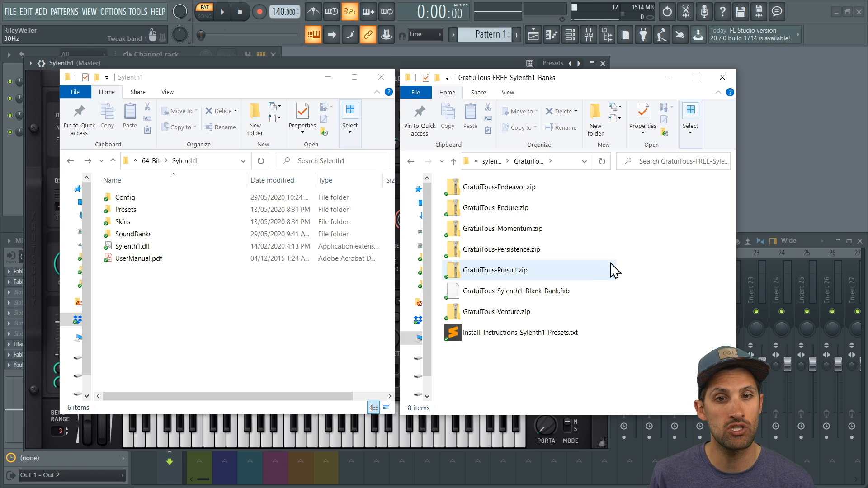
mouse_move(628, 298)
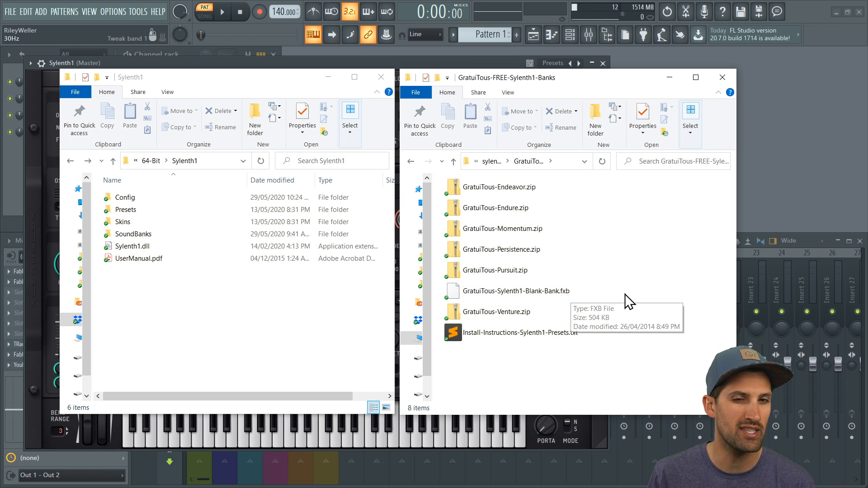
mouse_move(629, 302)
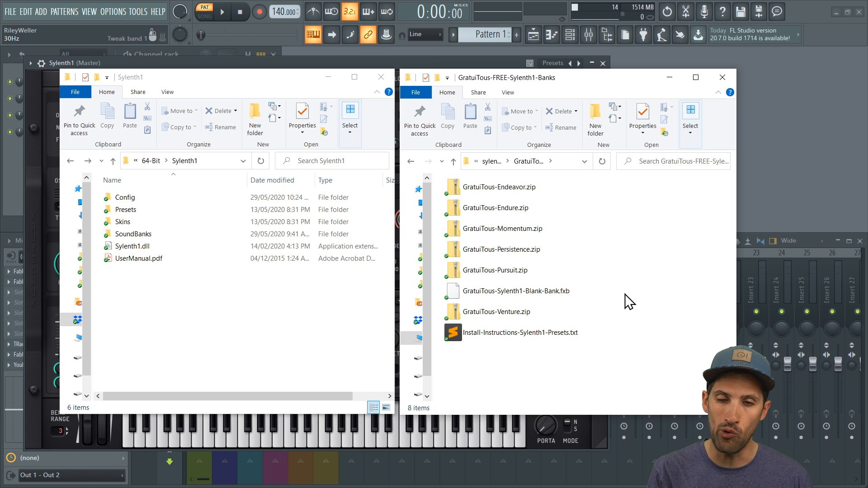
mouse_move(378, 309)
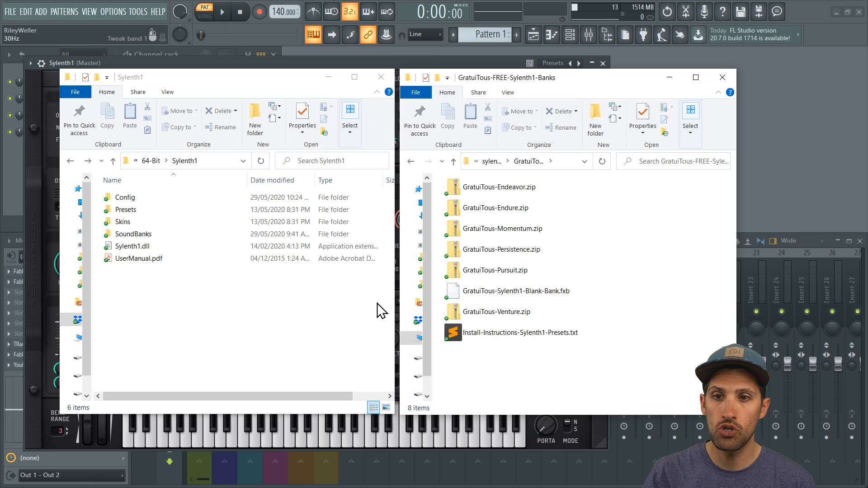
mouse_move(335, 316)
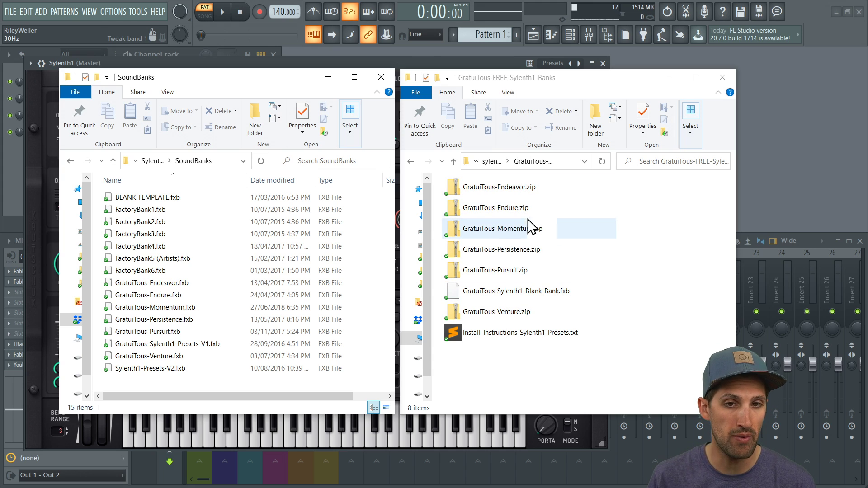
- Browse inside GratuiTous-Endeavor.zip to show its .fxb bank and image
double_click(499, 186)
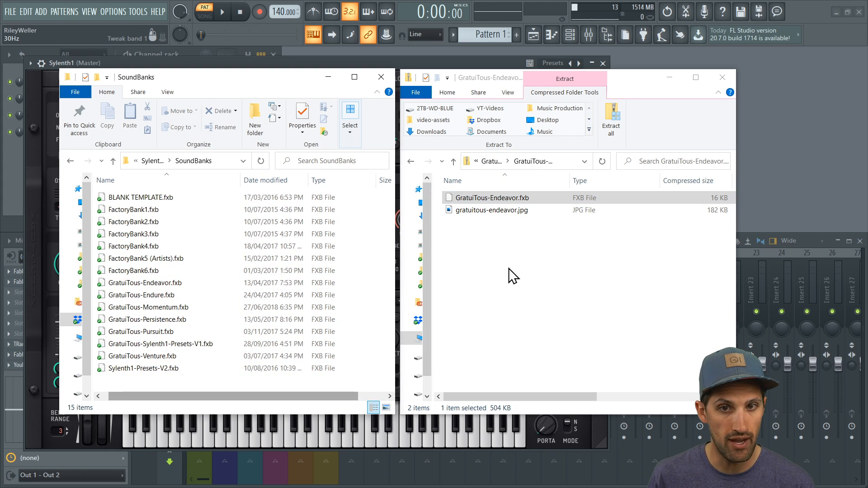
- Put the Explorer windows away so Sylenth1's plugin window in FL Studio shows
left_click(144, 282)
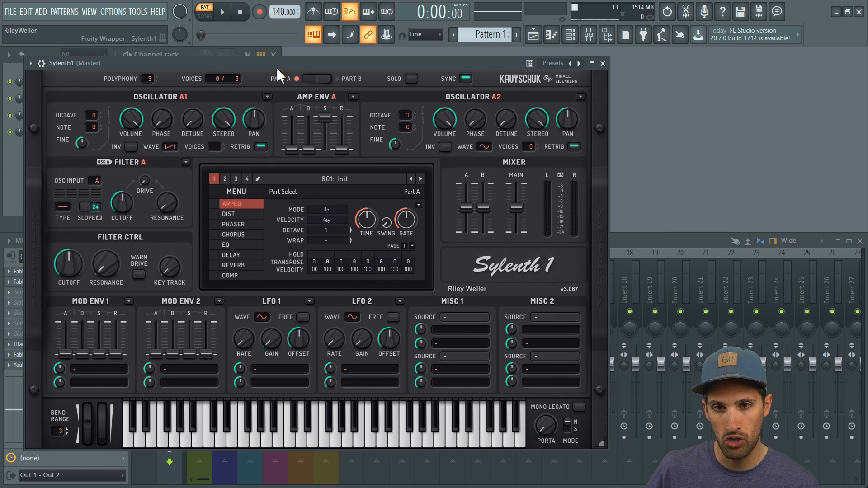
- Show Sylenth1's MENU > Bank > Factory list including the GratuiTous banks
left_click(237, 192)
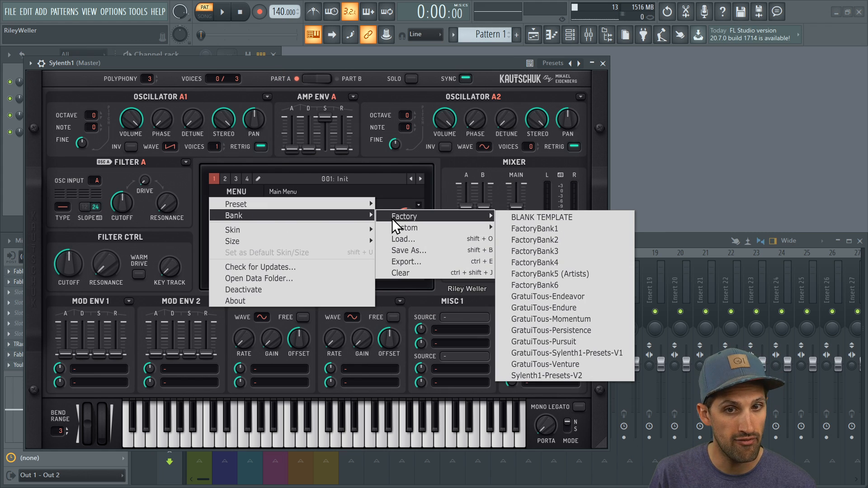
mouse_move(556, 317)
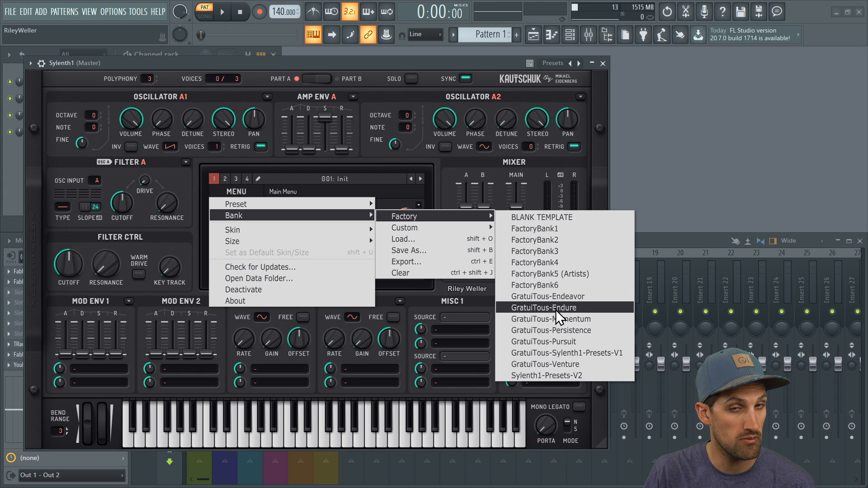
mouse_move(358, 222)
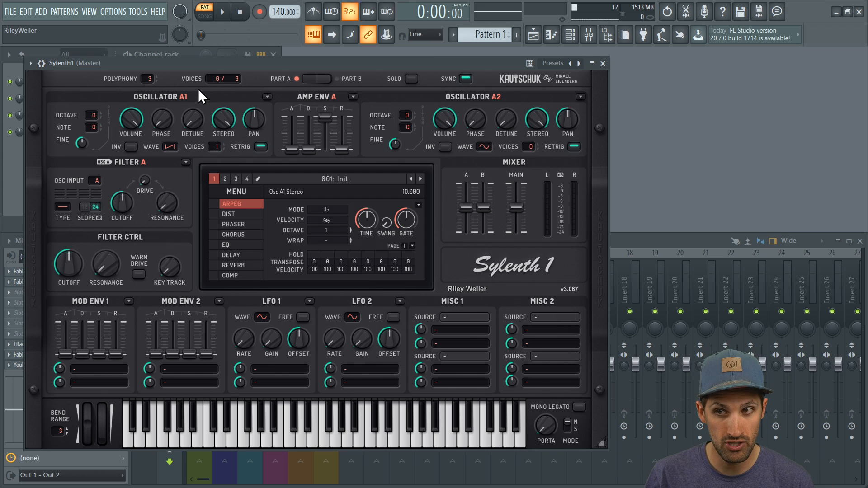
- Close the Sylenth1 instrument window and bring the banks folder window back into view
left_click(603, 63)
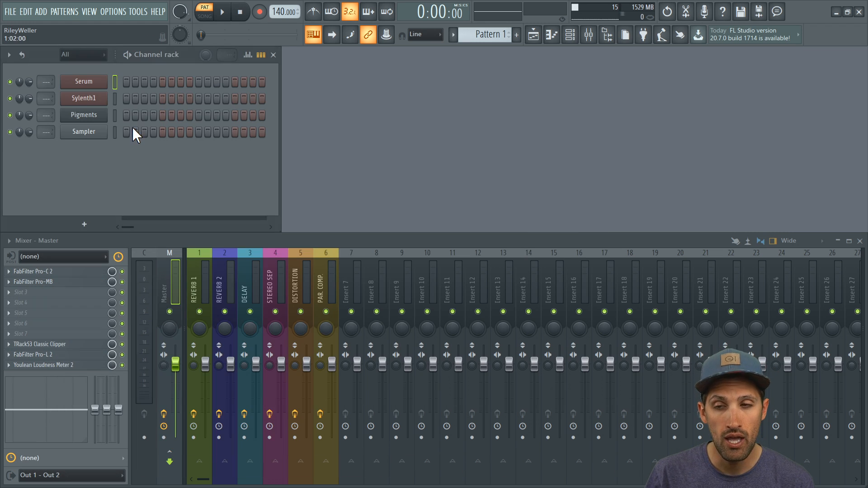
mouse_move(114, 119)
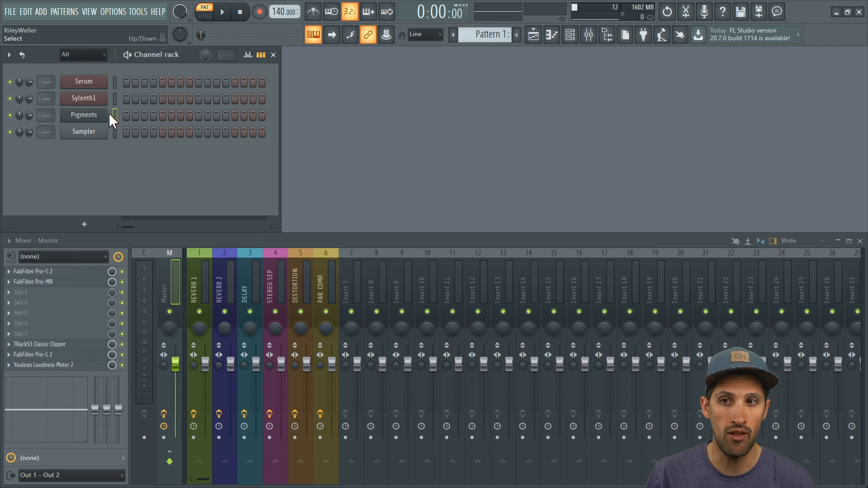
left_click(83, 97)
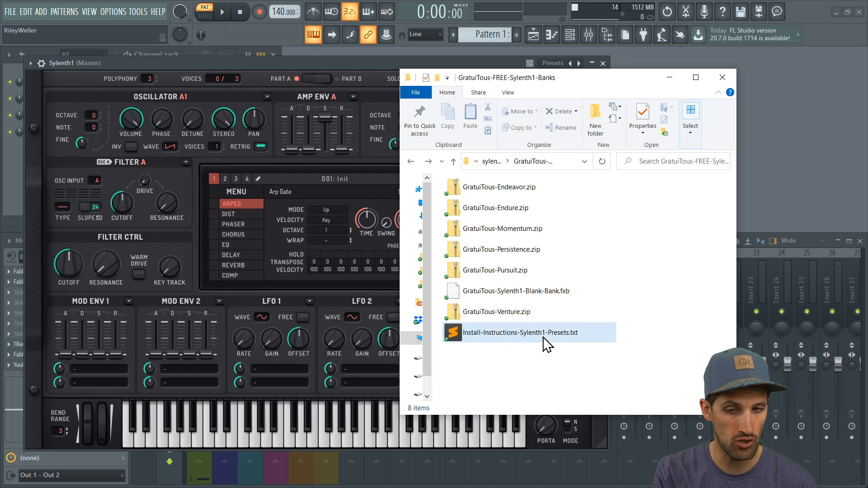
- Open Install-Instructions-Sylenth1-Presets.txt in Sublime Text
double_click(520, 333)
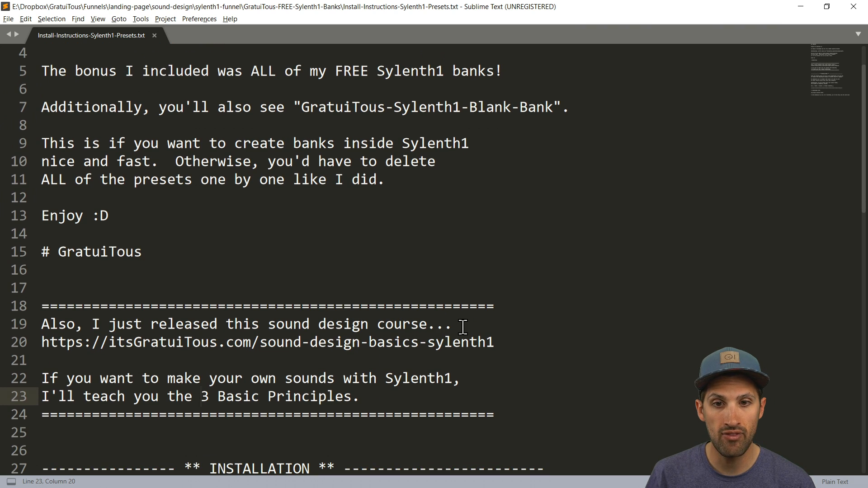